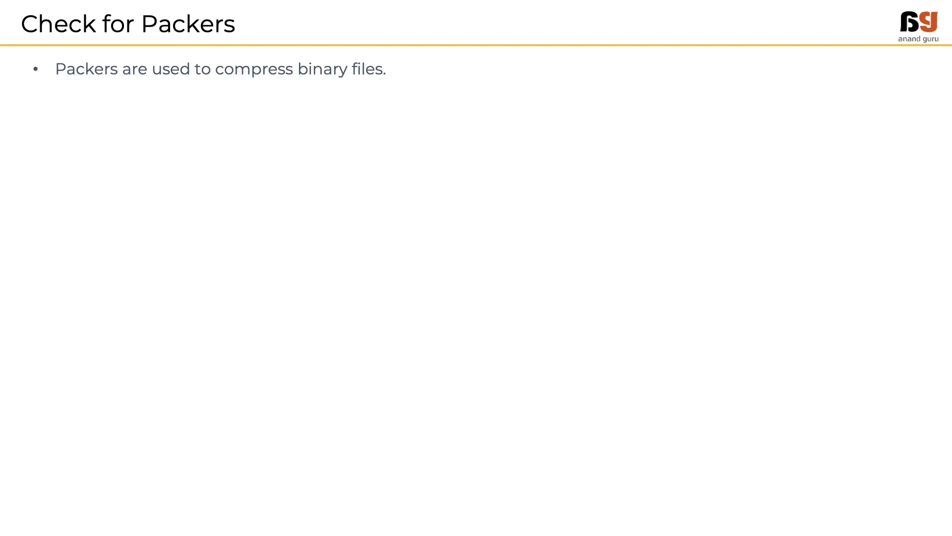
Advance the slide show to reveal the remaining bullet and the red box around the UPX line
key("Right")
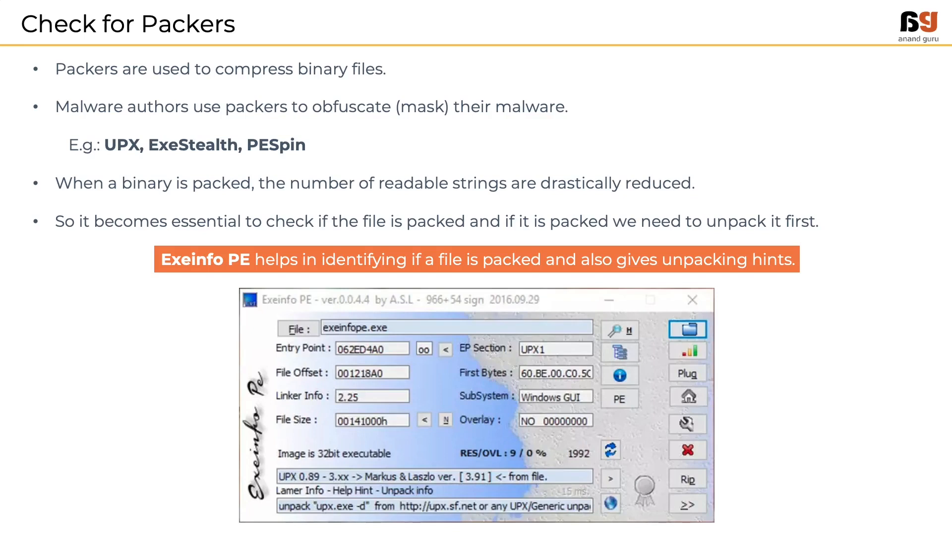
left_click(438, 476)
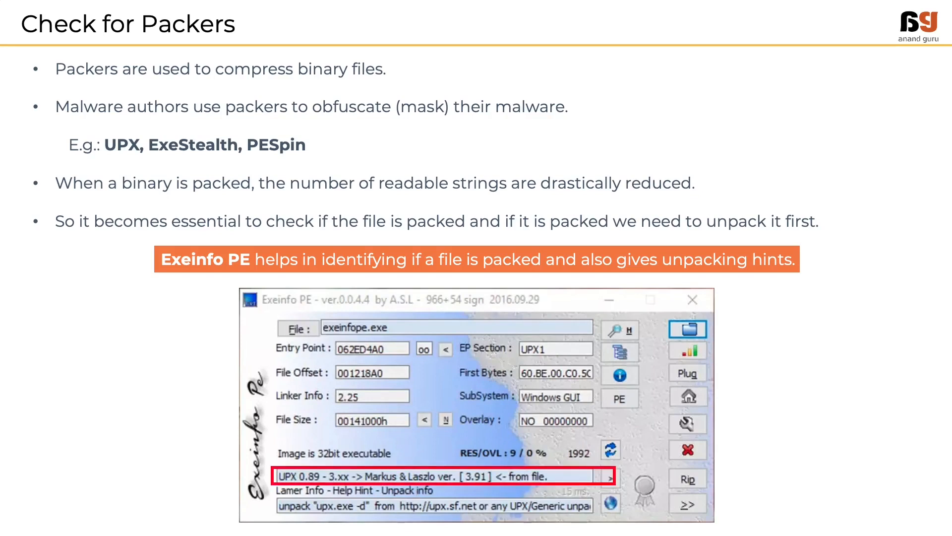